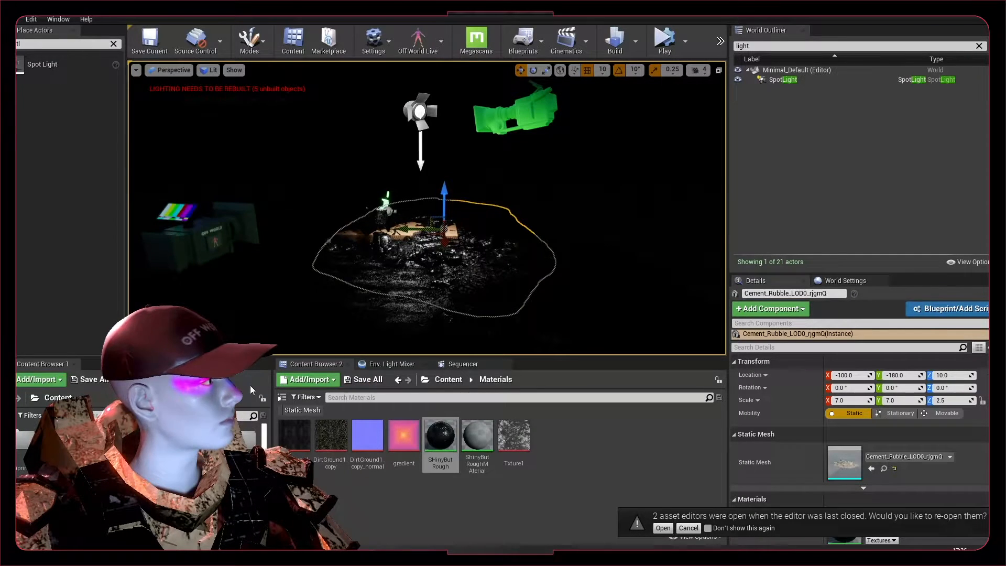
Play the GDC 2017 talk to reach the interpolated depth and light blockers slide
{"action": "left_click", "coordinate": [781, 80]}
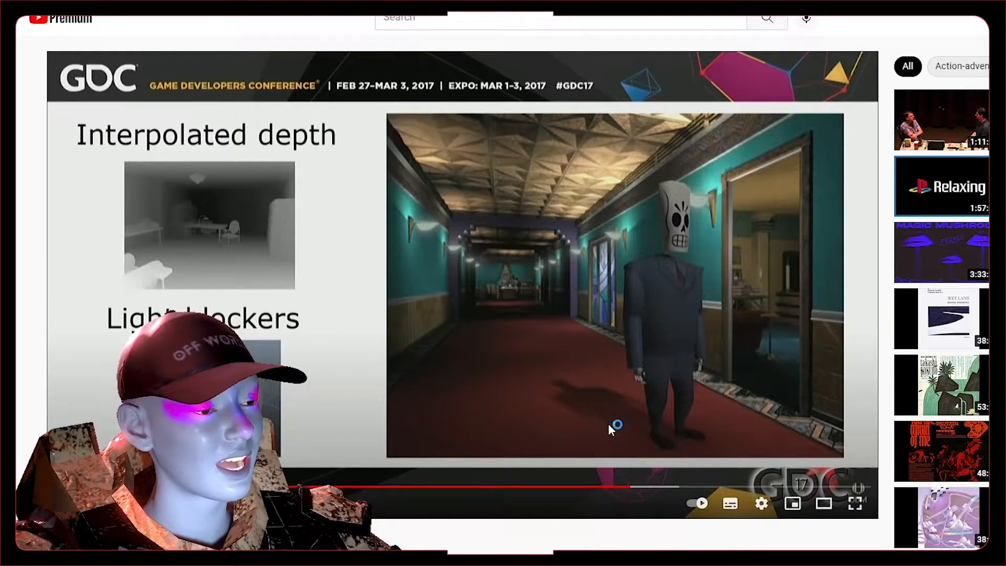
{"action": "mouse_move", "coordinate": [488, 314]}
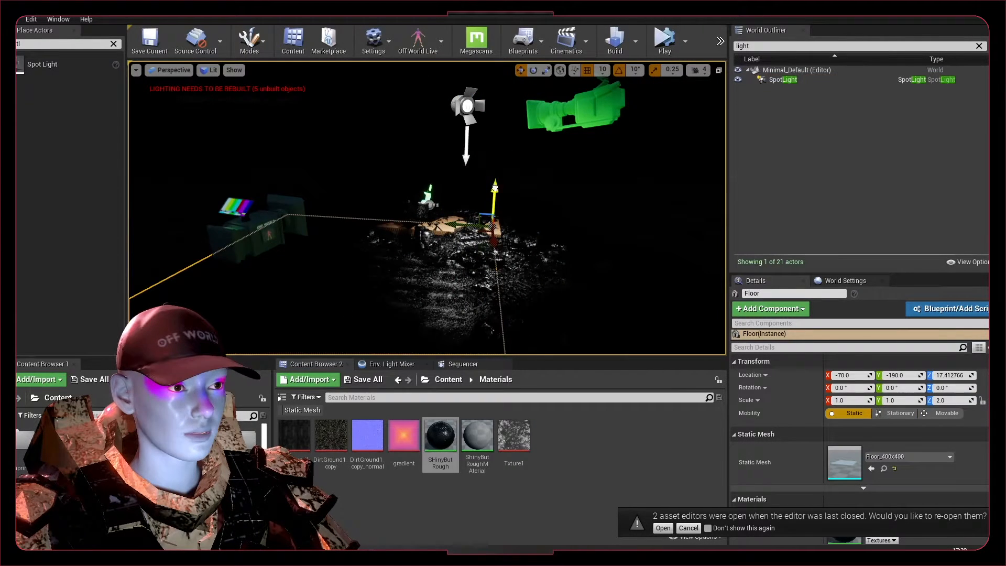
{"action": "left_click", "coordinate": [942, 413]}
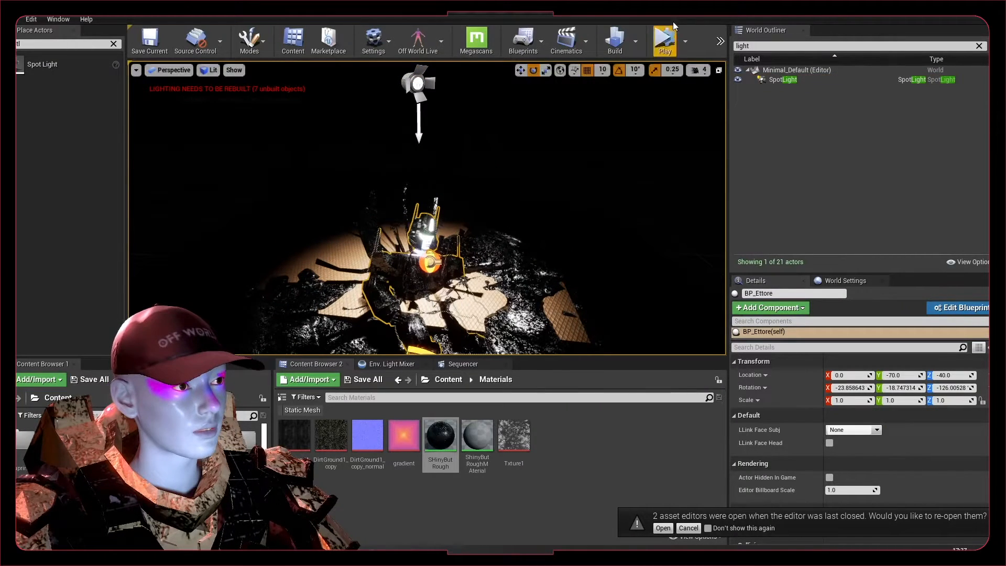
{"action": "left_click", "coordinate": [663, 40]}
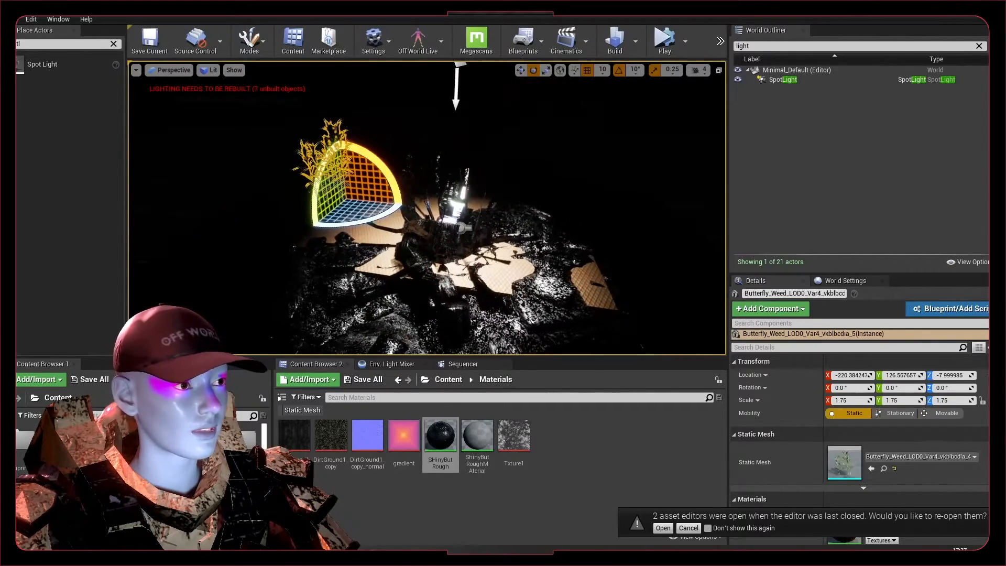
{"action": "left_click", "coordinate": [782, 79]}
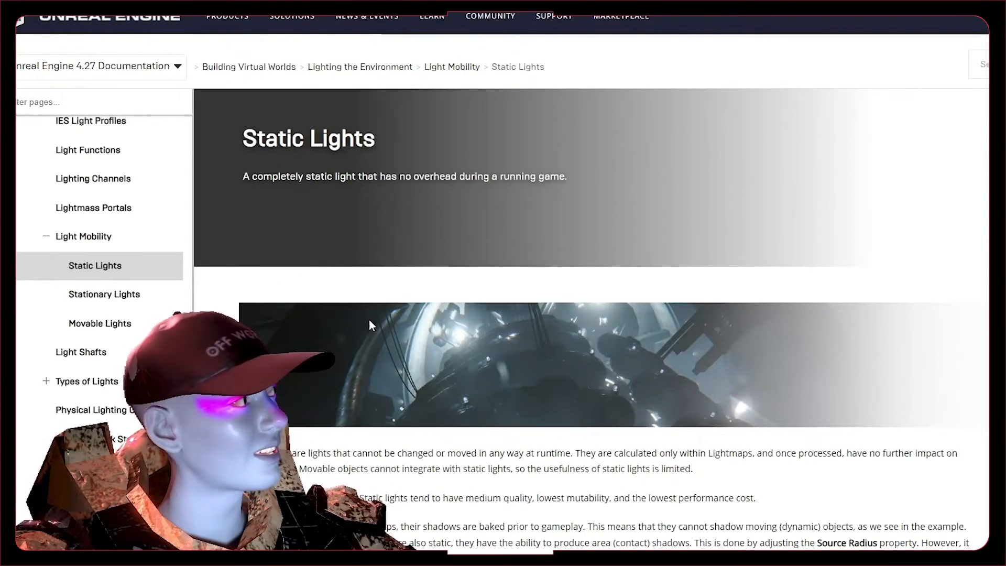
Scroll down the Light Mobility page to the Static, Stationary and Movable cards
{"action": "scroll", "scroll_direction": "down", "scroll_amount": 3}
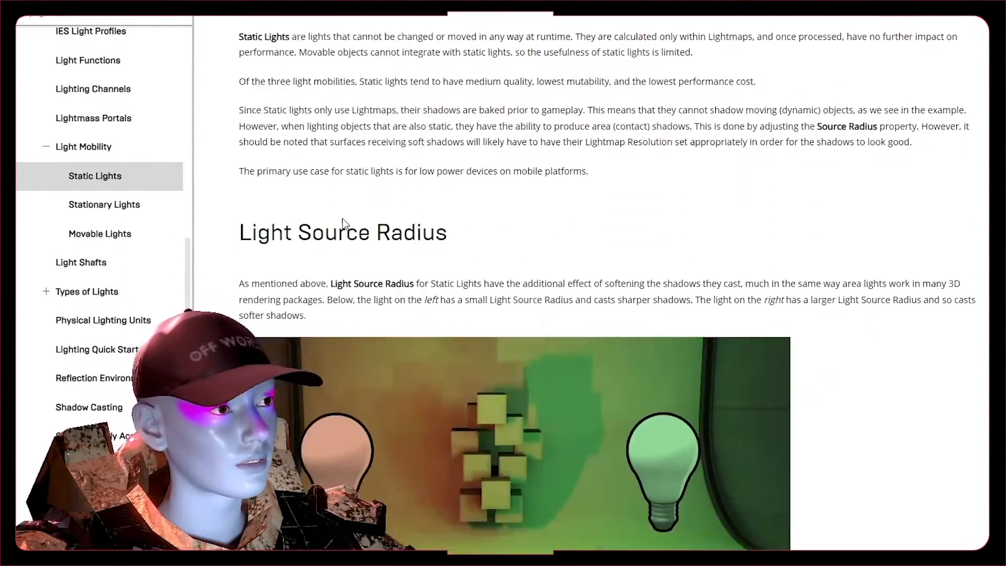
{"action": "scroll", "scroll_direction": "down", "scroll_amount": 3}
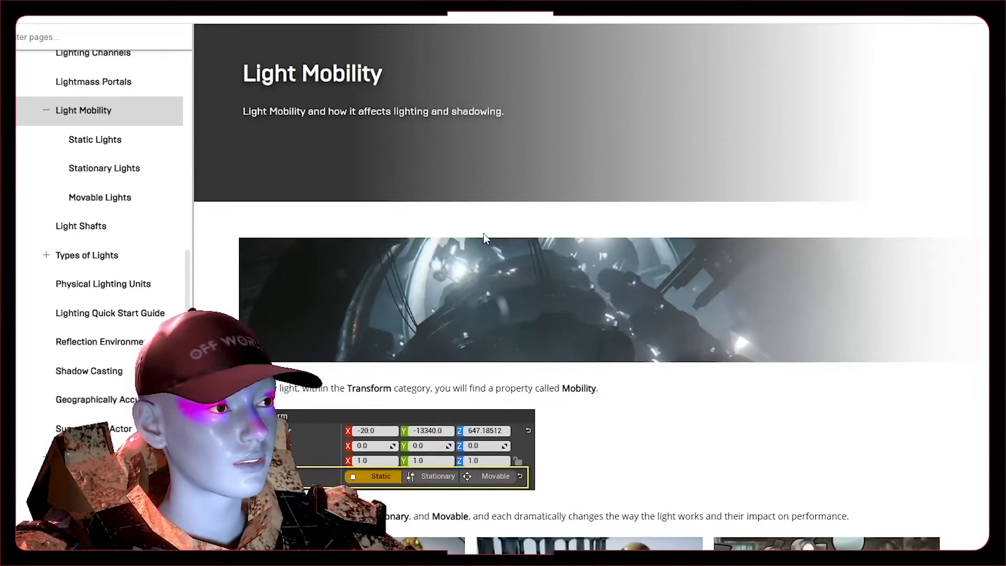
{"action": "scroll", "scroll_direction": "down", "scroll_amount": 3}
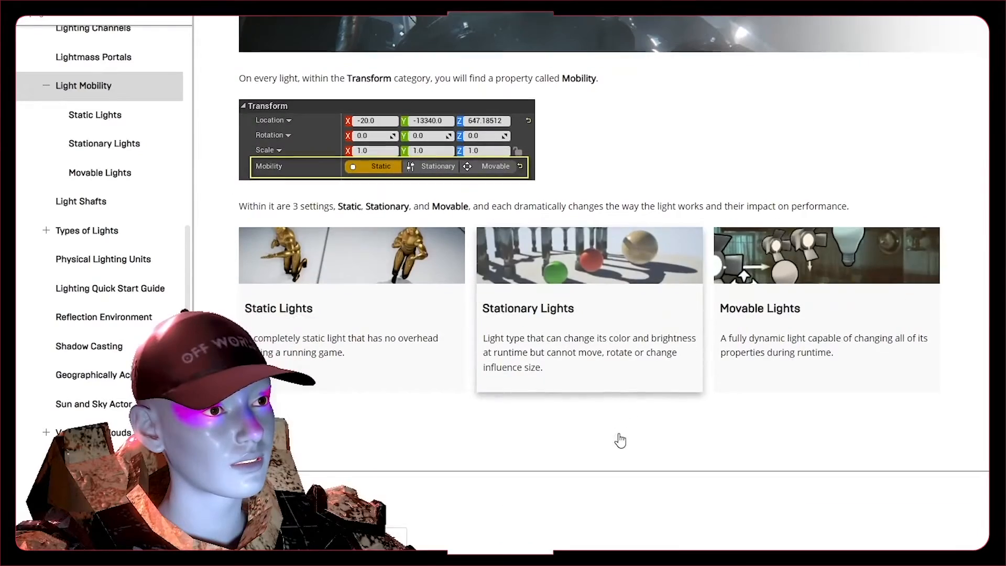
{"action": "scroll", "scroll_direction": "down", "scroll_amount": 3}
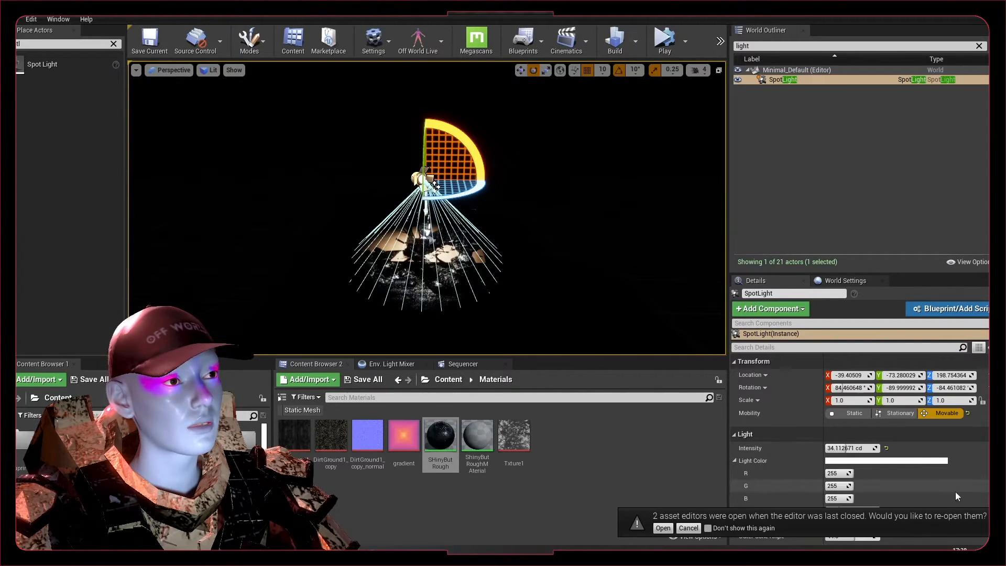
Set the SpotLight's Mobility to Stationary in the Details panel's Transform section
{"action": "left_click", "coordinate": [895, 413]}
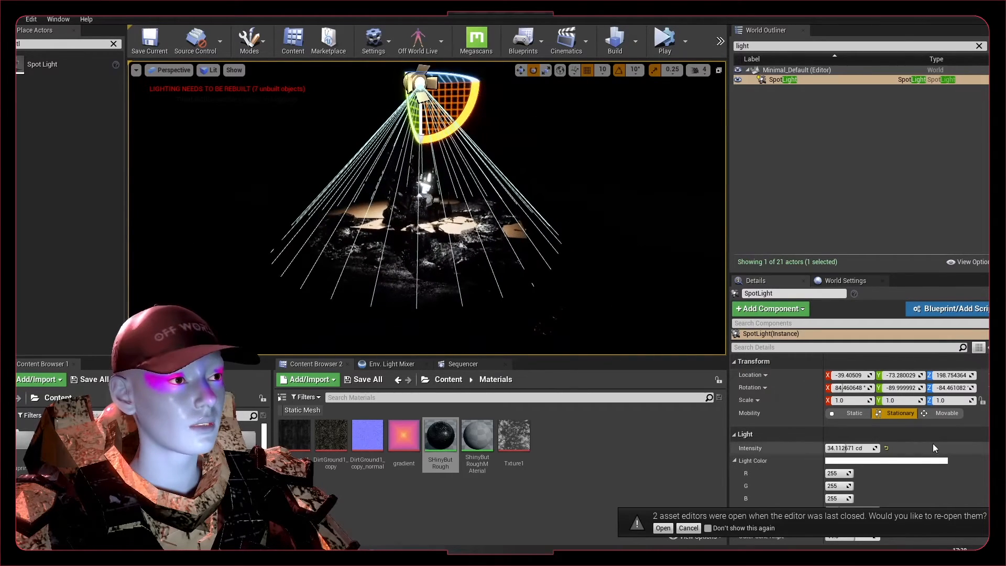
{"action": "mouse_move", "coordinate": [894, 412]}
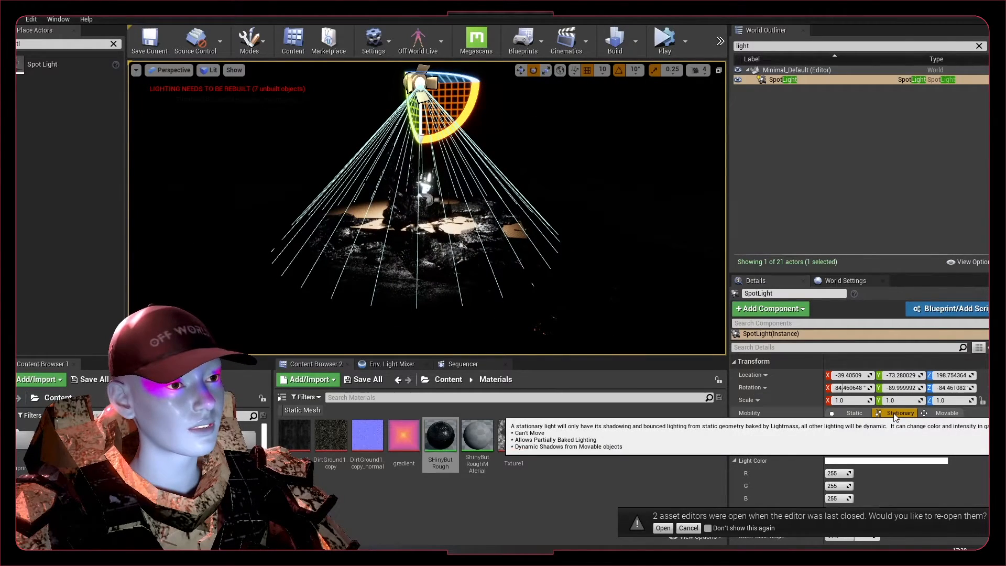